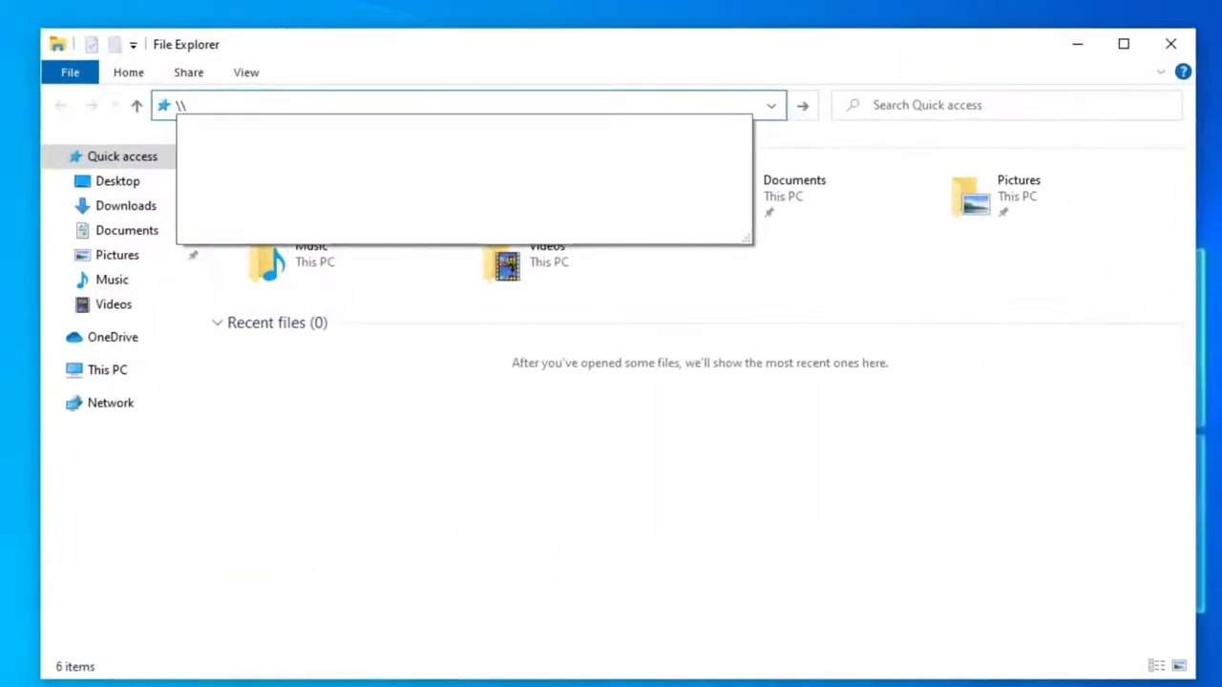
- Browse to \\192.168.0.110 and sign in as demoUser to list the guest folder's JPG and text file
type("192.168.0.110")
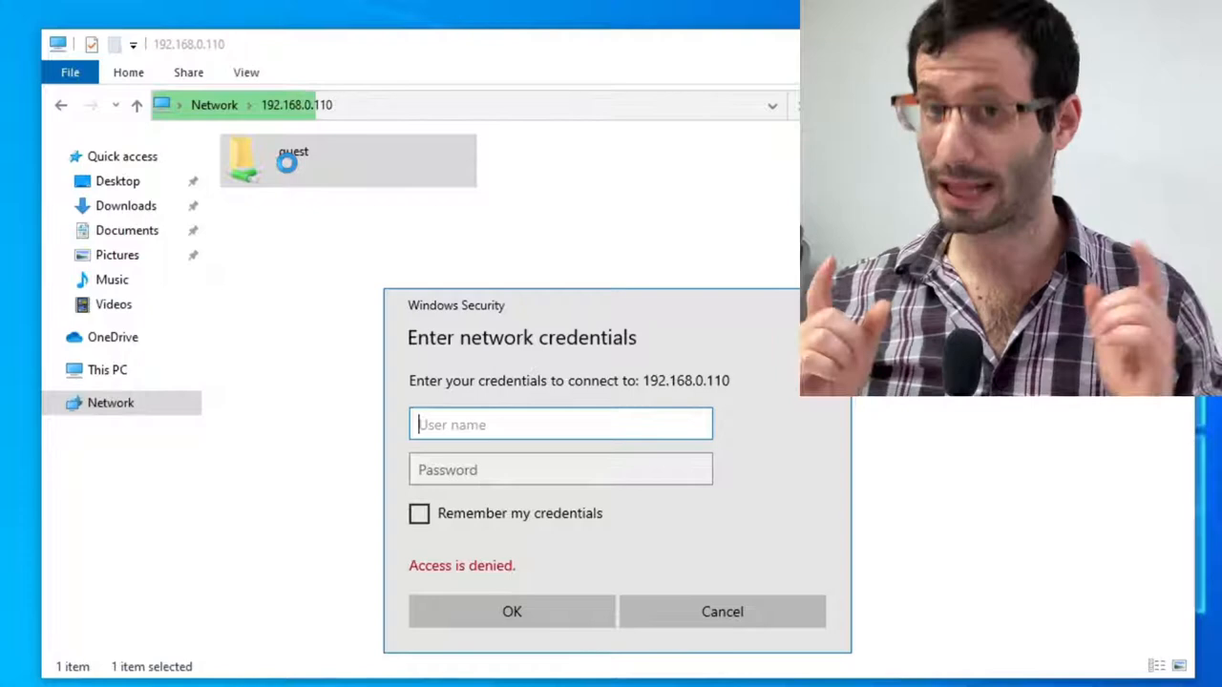
type("demoUser")
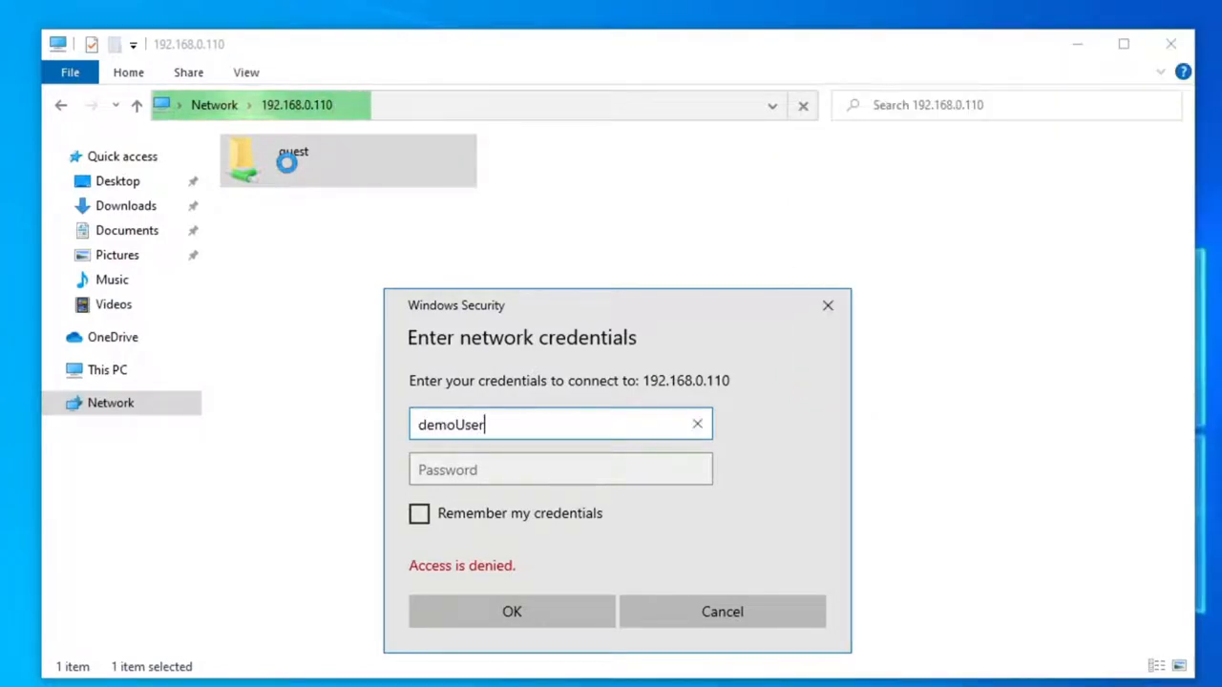
left_click(511, 611)
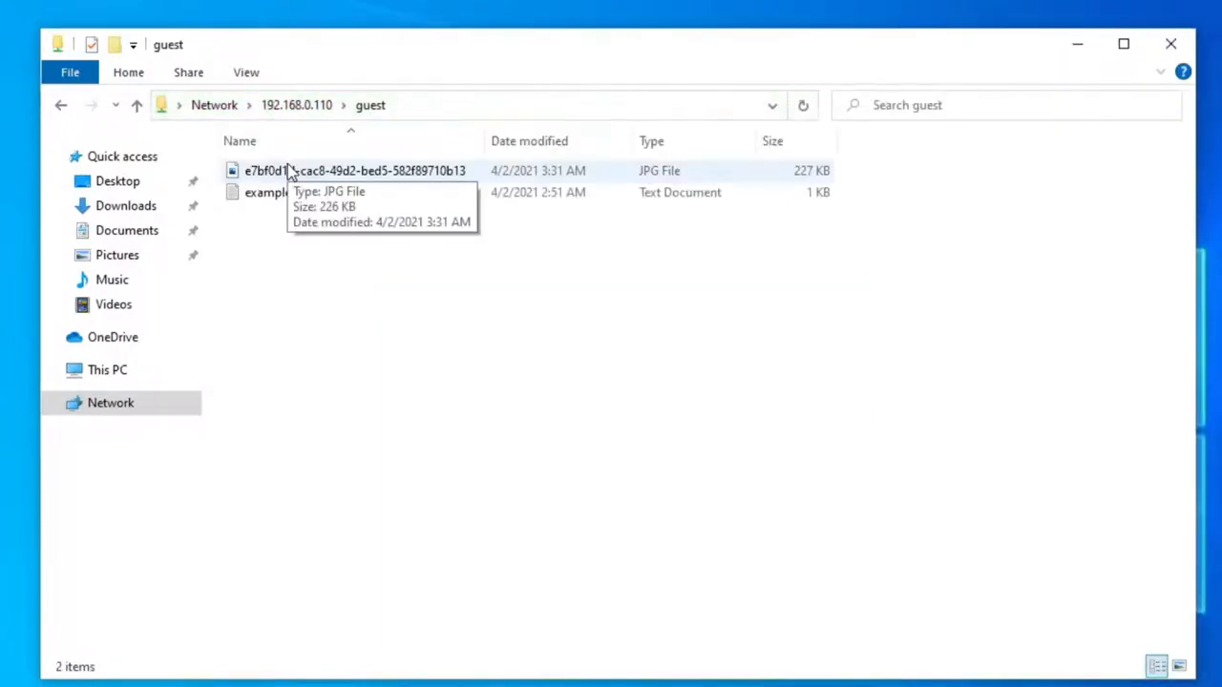